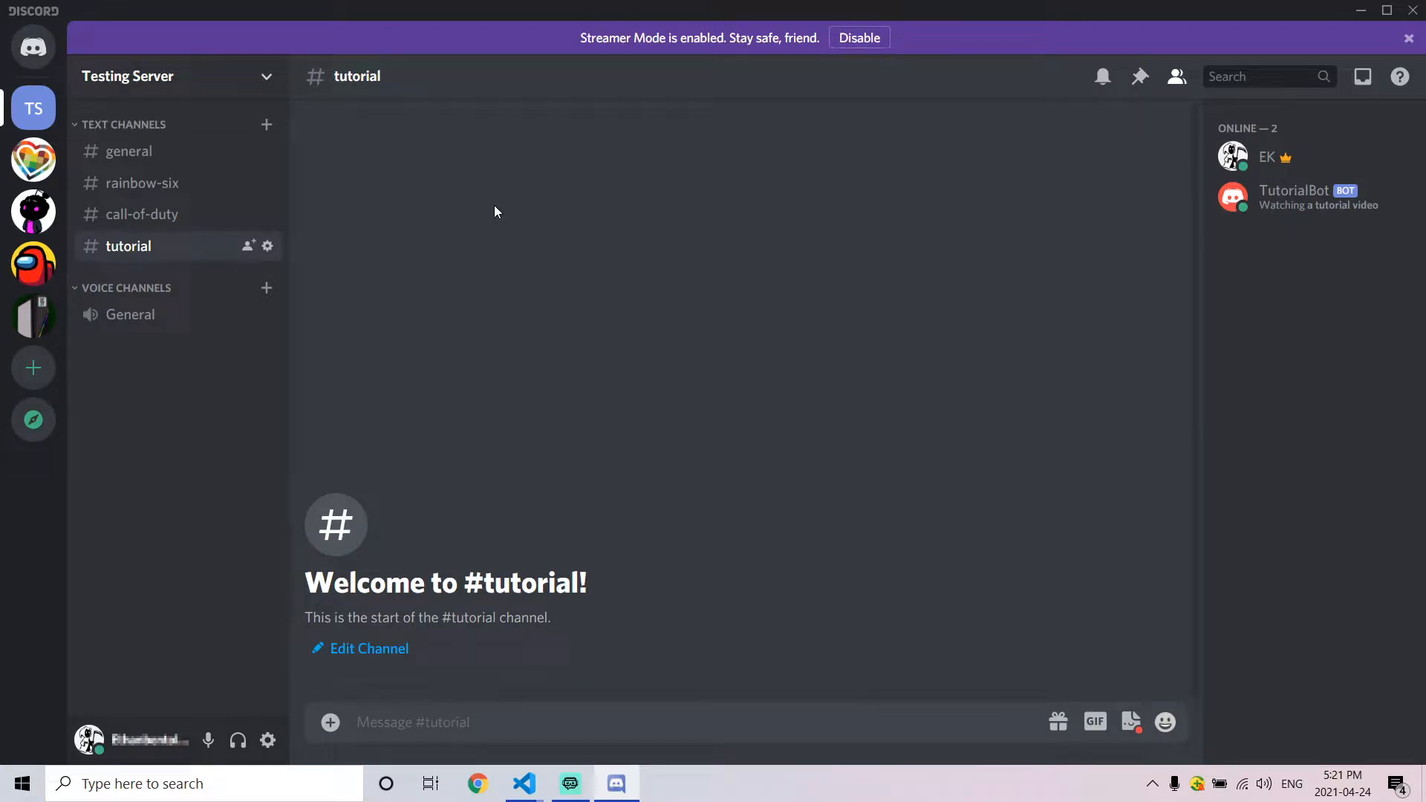
mouse_move(1356, 236)
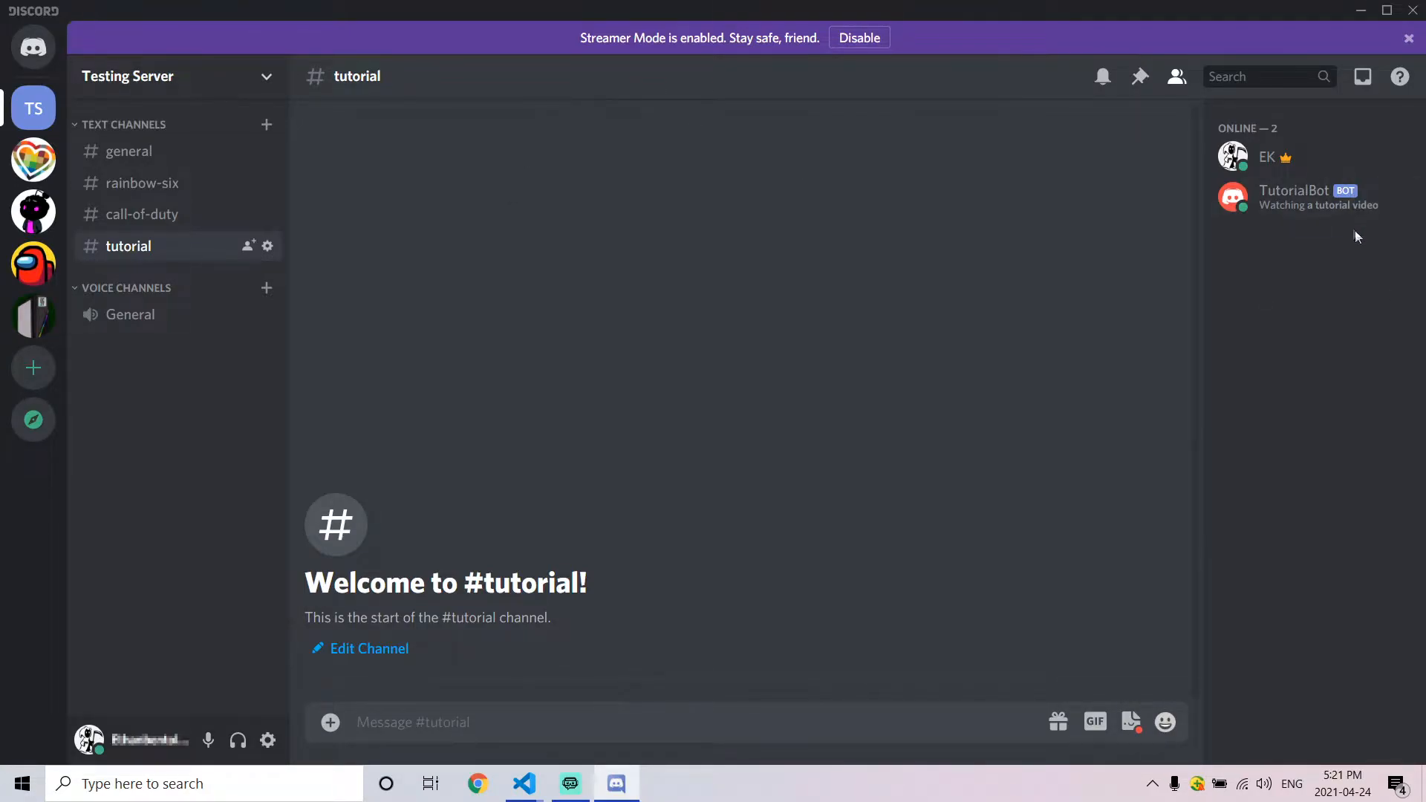
- Bring up commandhandler.js at the bot.user.setActivity line in the ready callback
click(1307, 198)
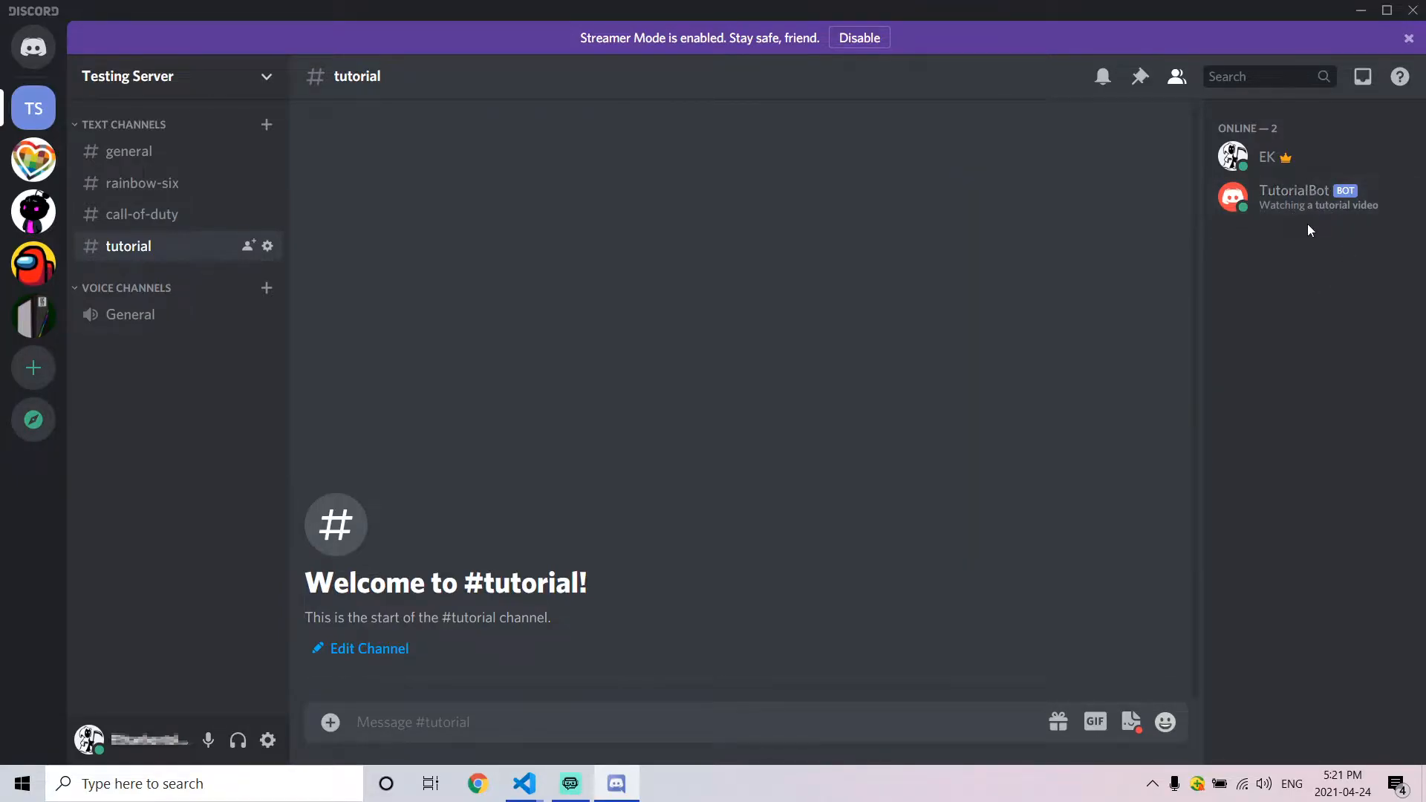
click(523, 784)
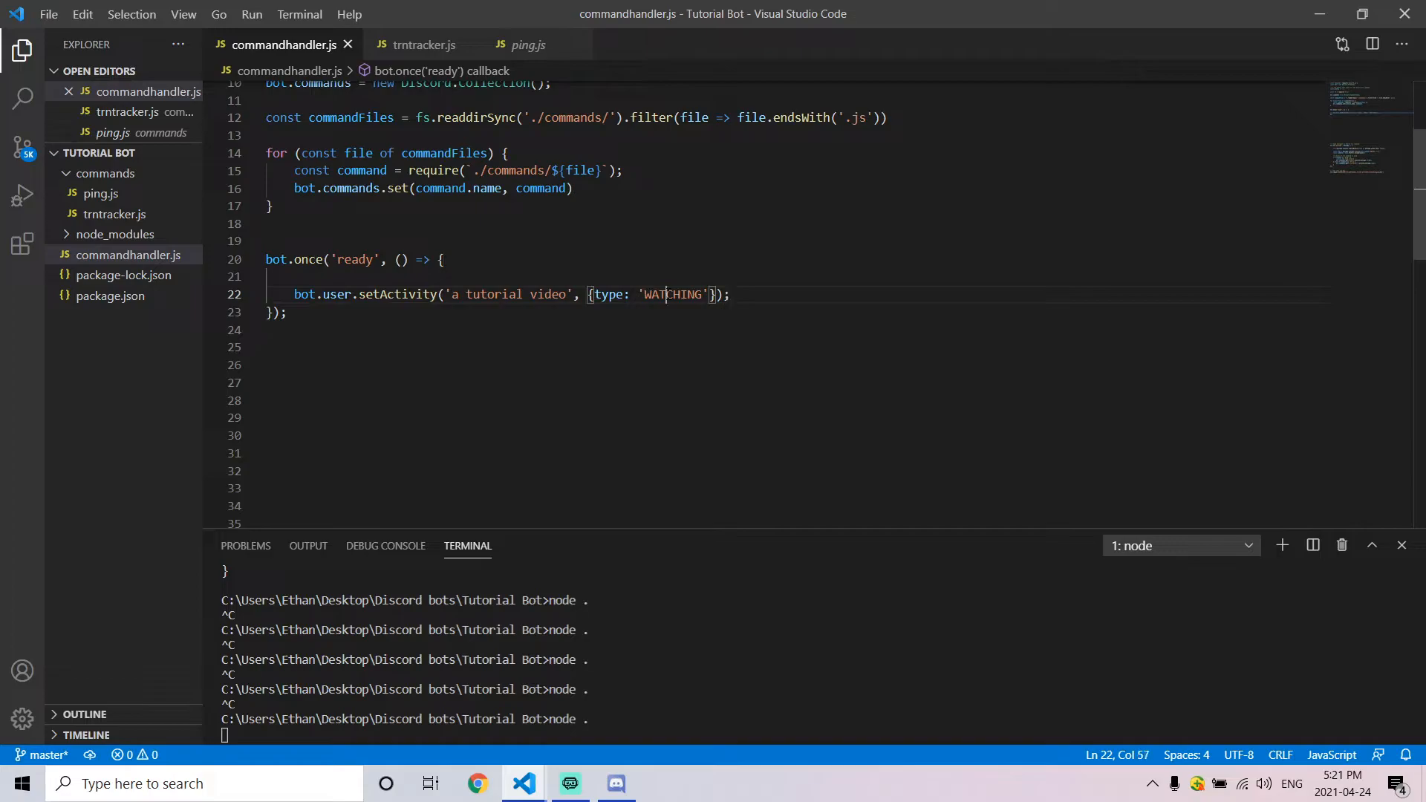
- Change the setActivity type from WATCHING to PLAYING and restart the bot with node
double_click(672, 295)
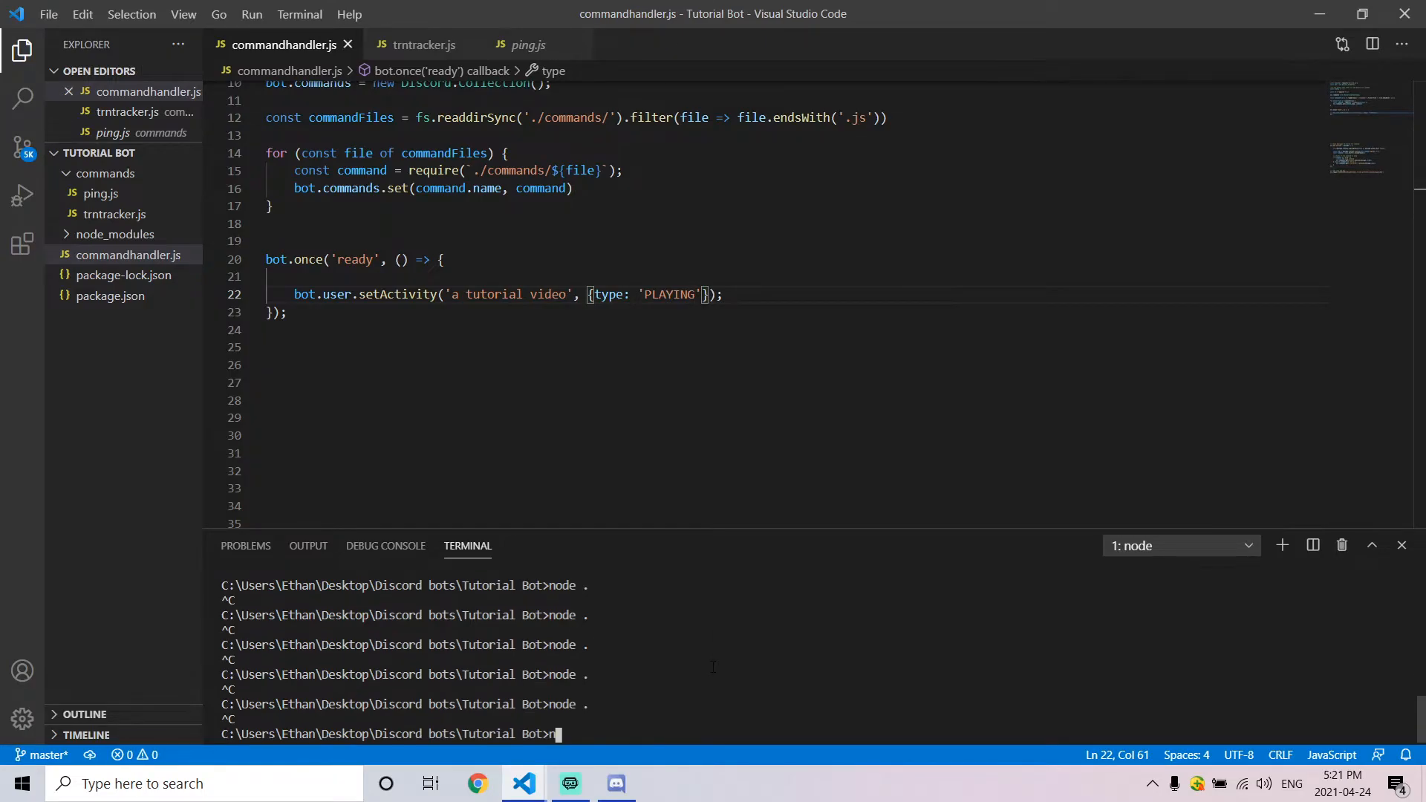
click(615, 785)
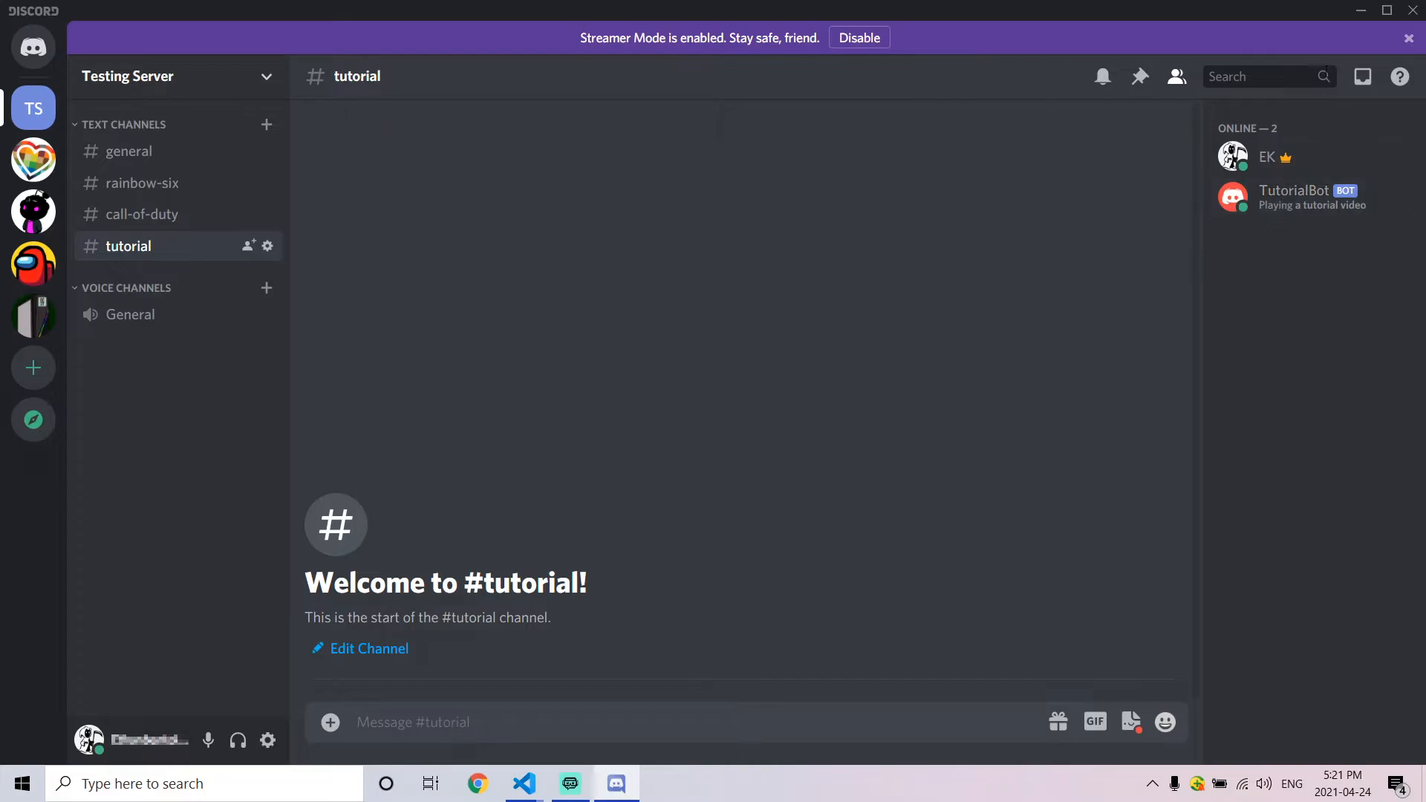
click(523, 784)
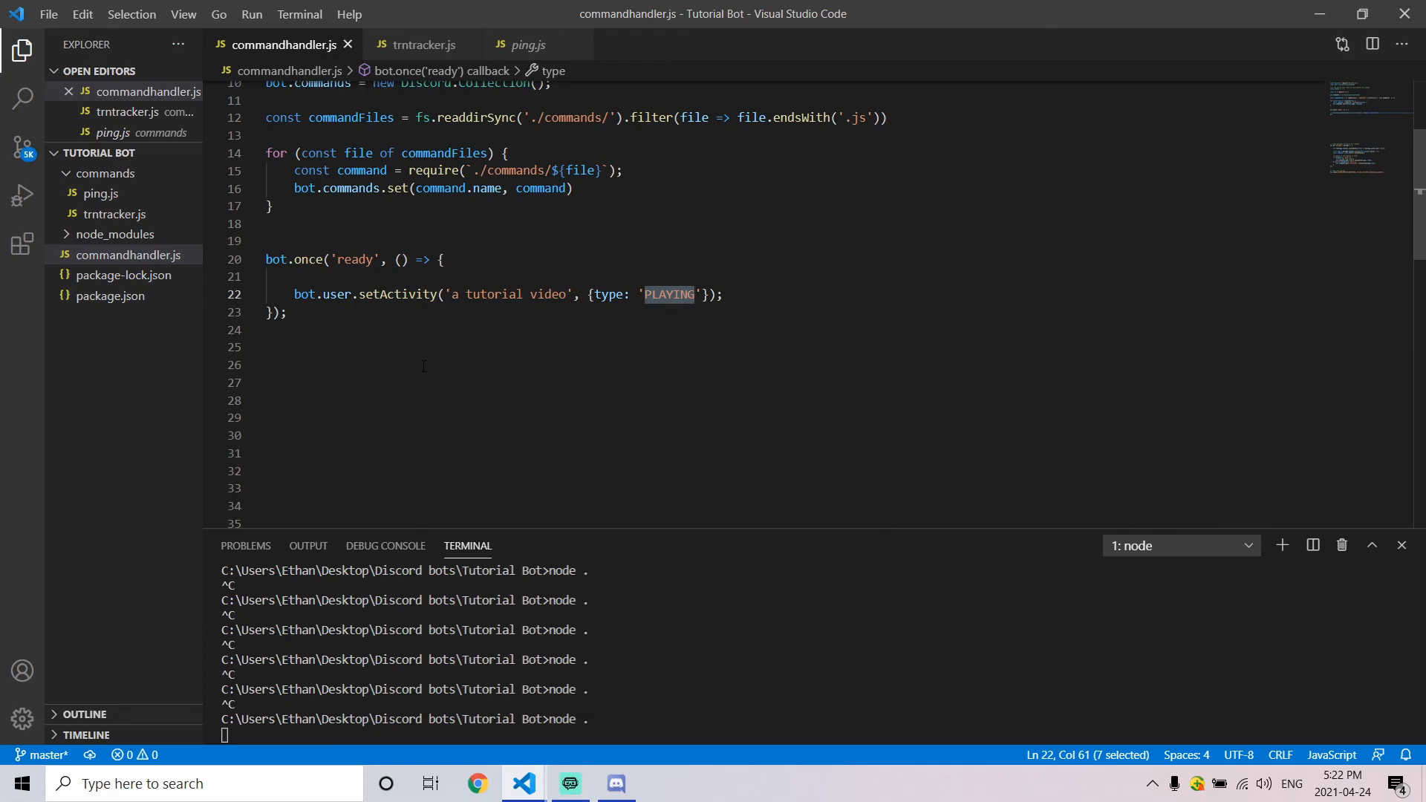
mouse_move(466, 588)
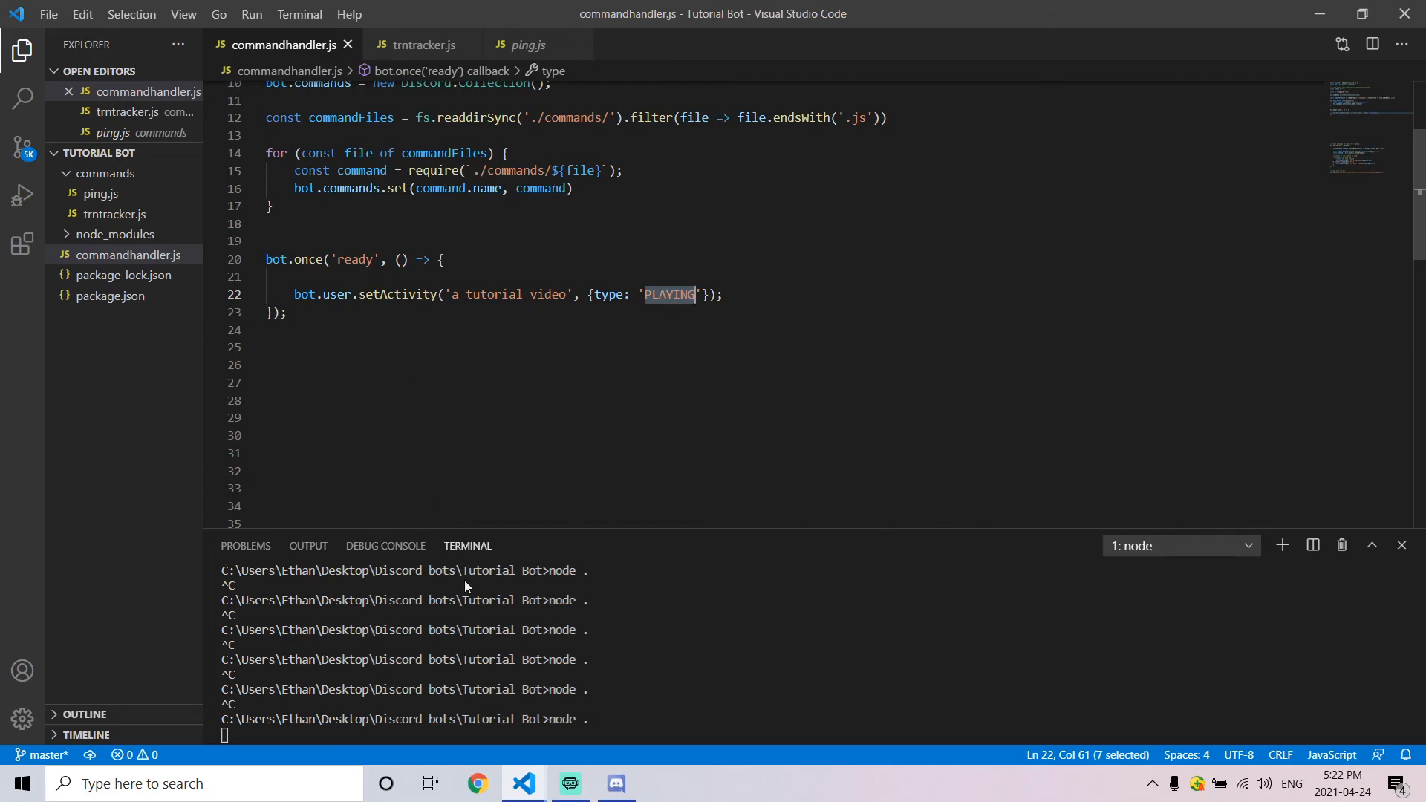